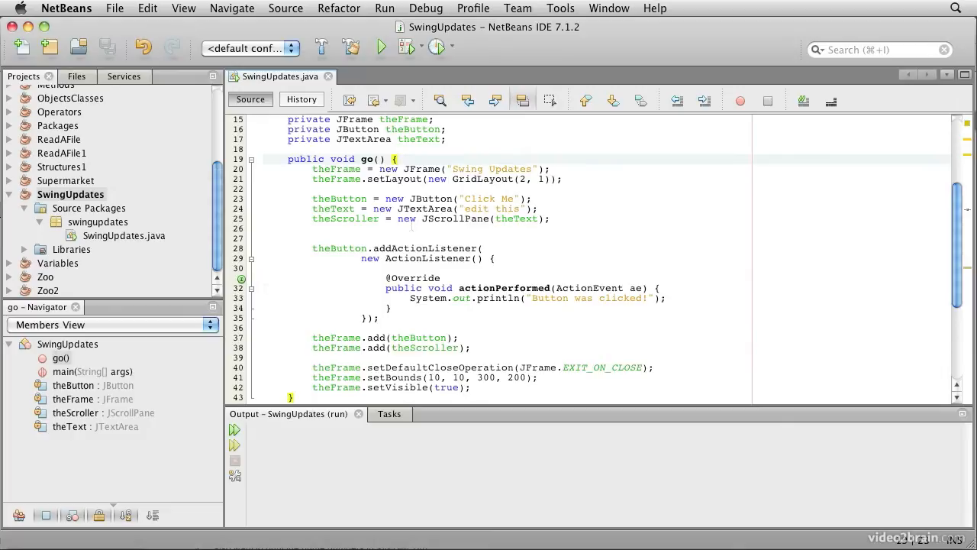
Step: Review the SwingUpdates source code in the editor
scroll("down", 3)
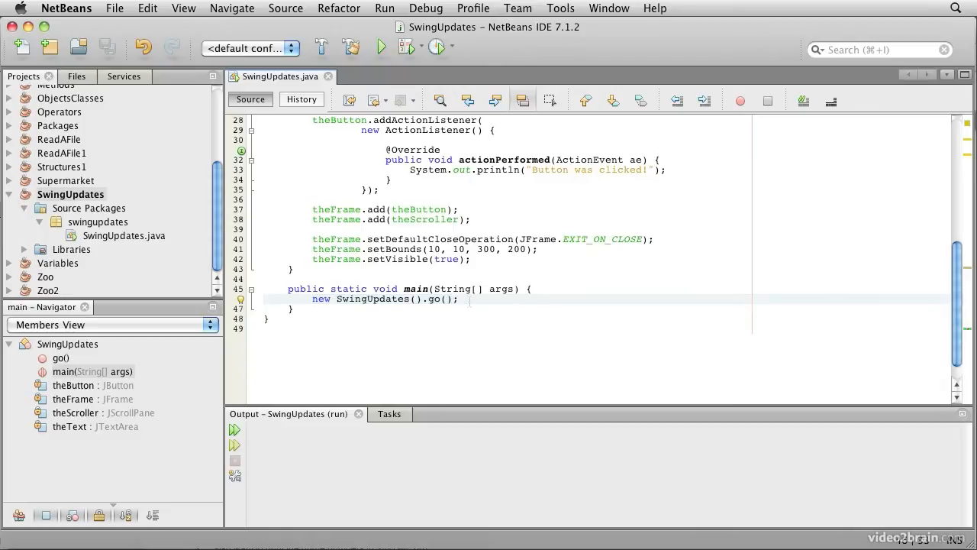
scroll("up", 3)
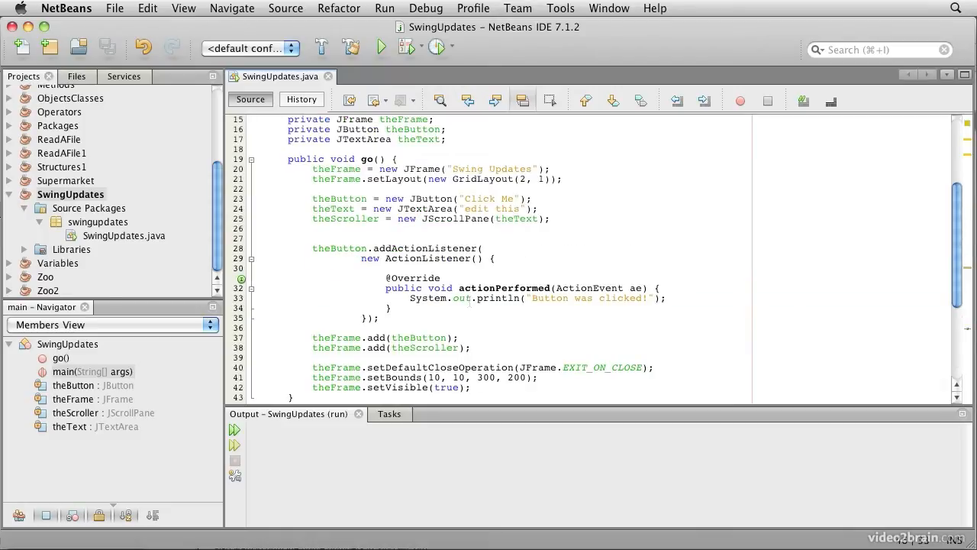
left_click(458, 178)
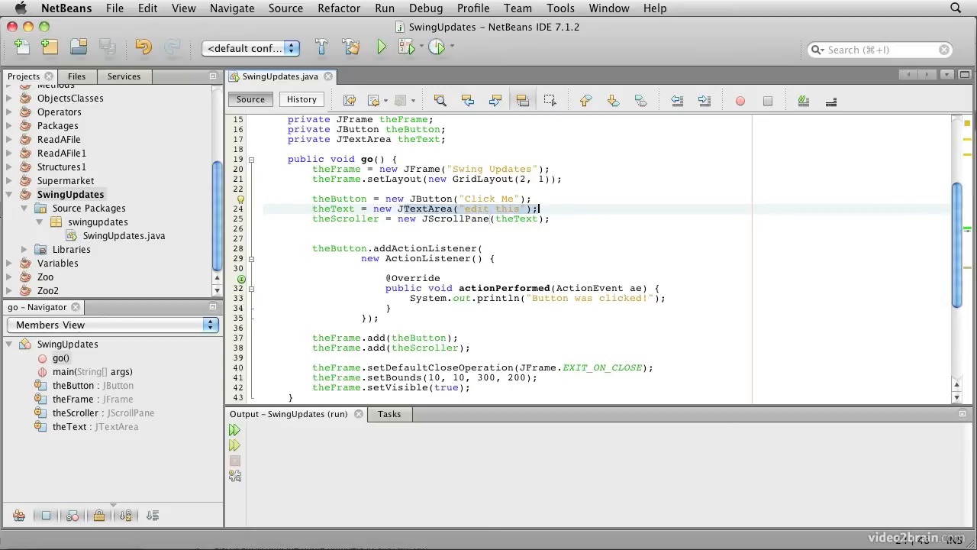
left_click(458, 219)
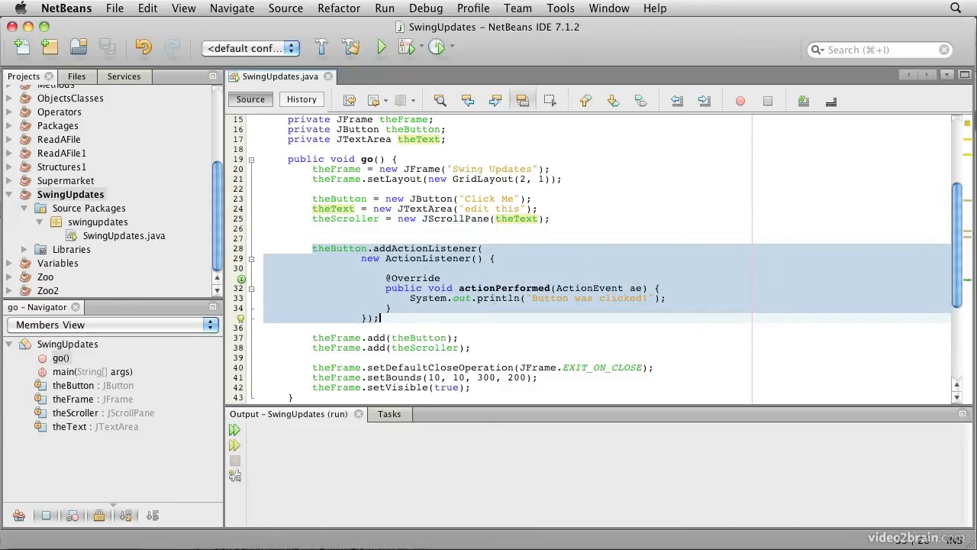
left_click(526, 298)
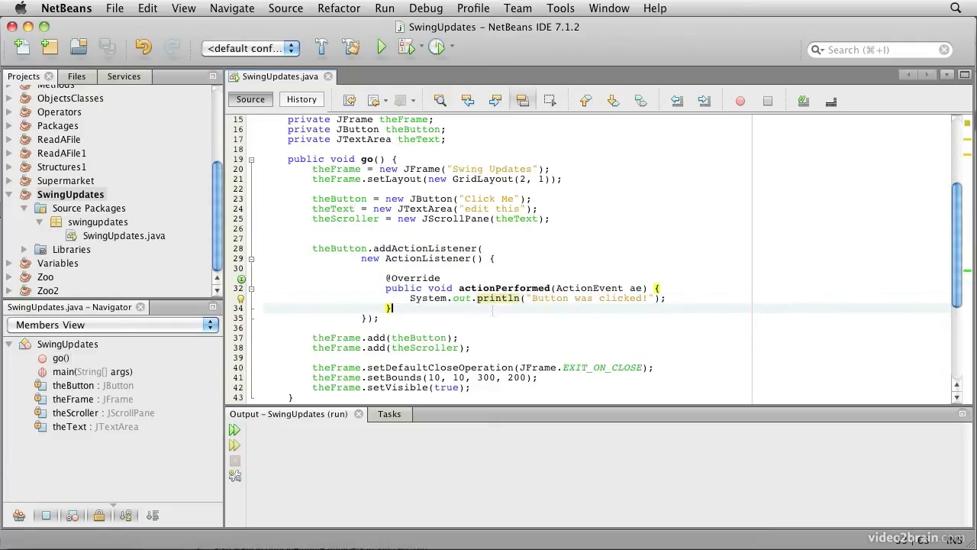
scroll("down", 3)
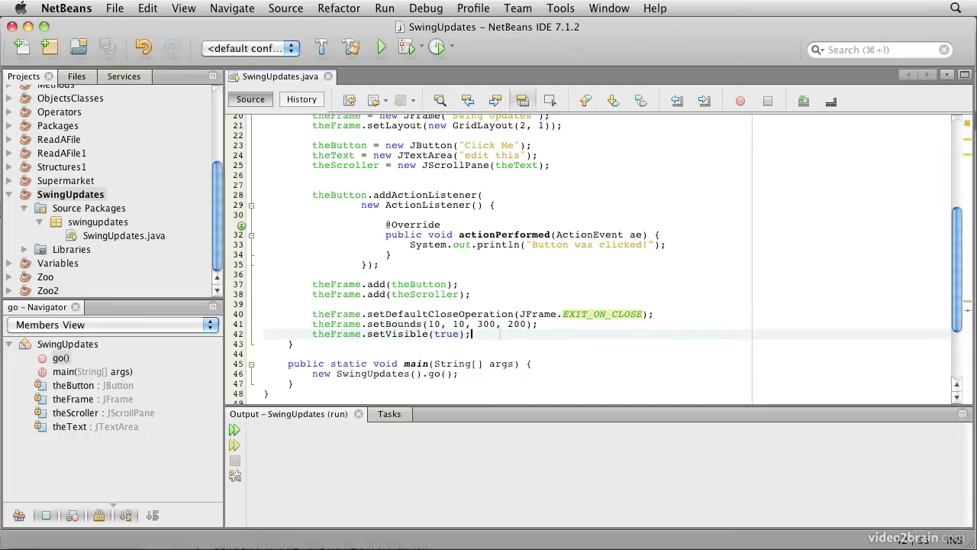
Step: Run SwingUpdates, click its button twice, then add a blank line after setVisible(true)
left_click(380, 47)
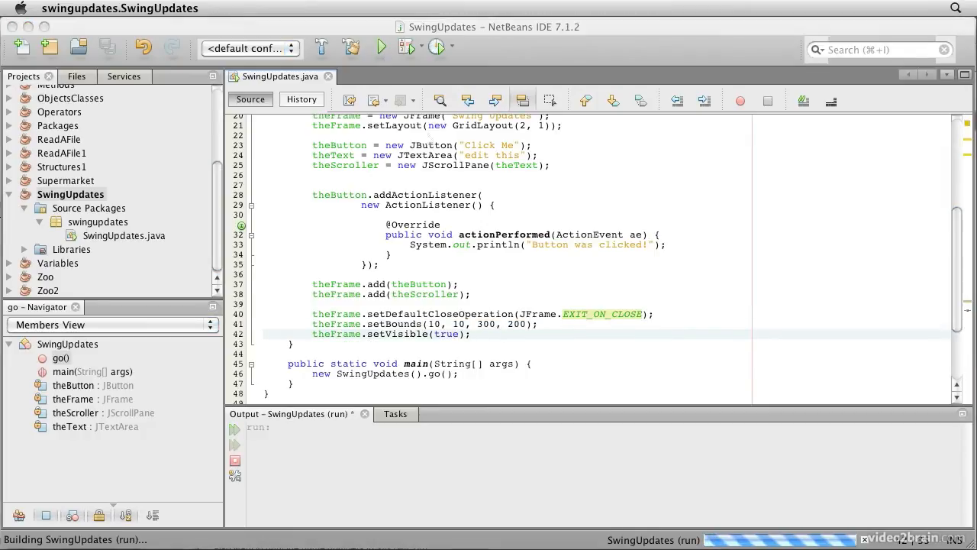
left_click(380, 47)
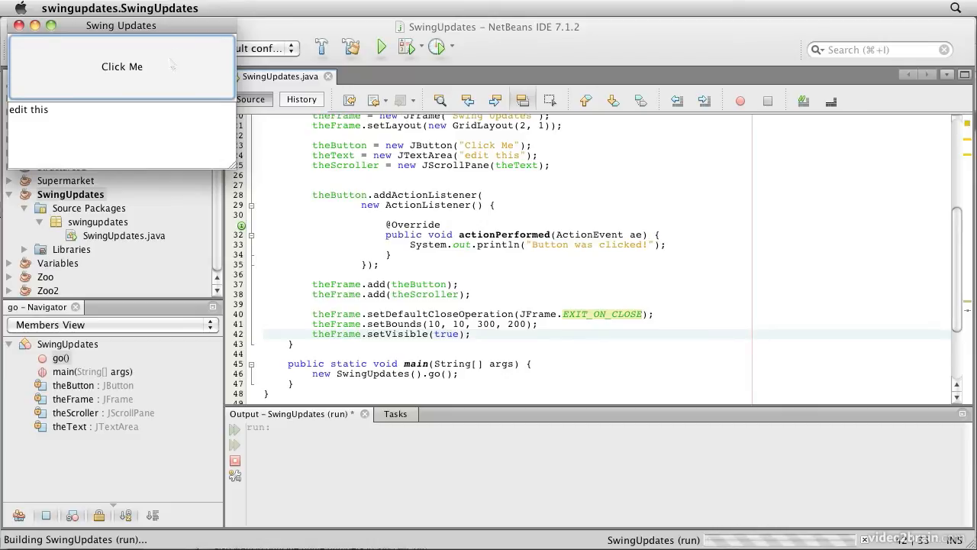
left_click(121, 66)
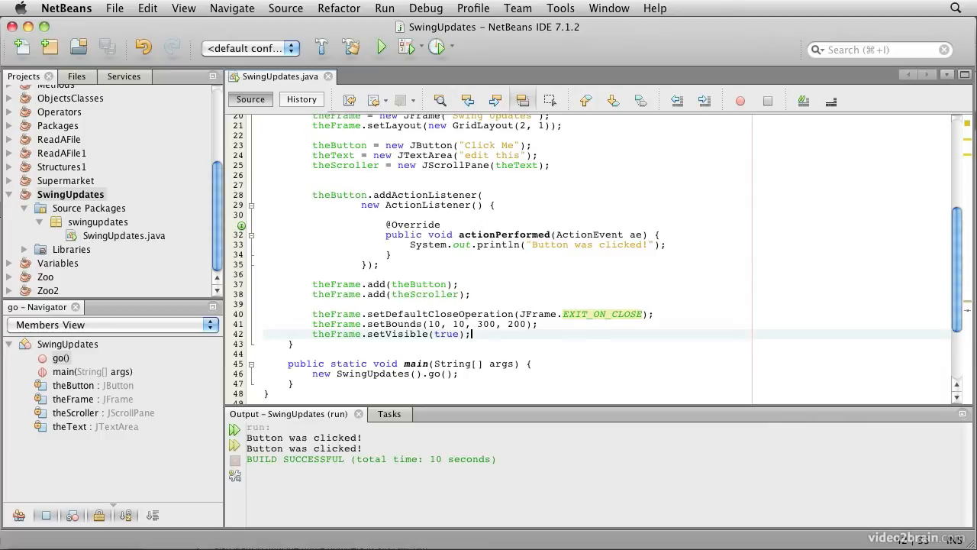
mouse_move(471, 334)
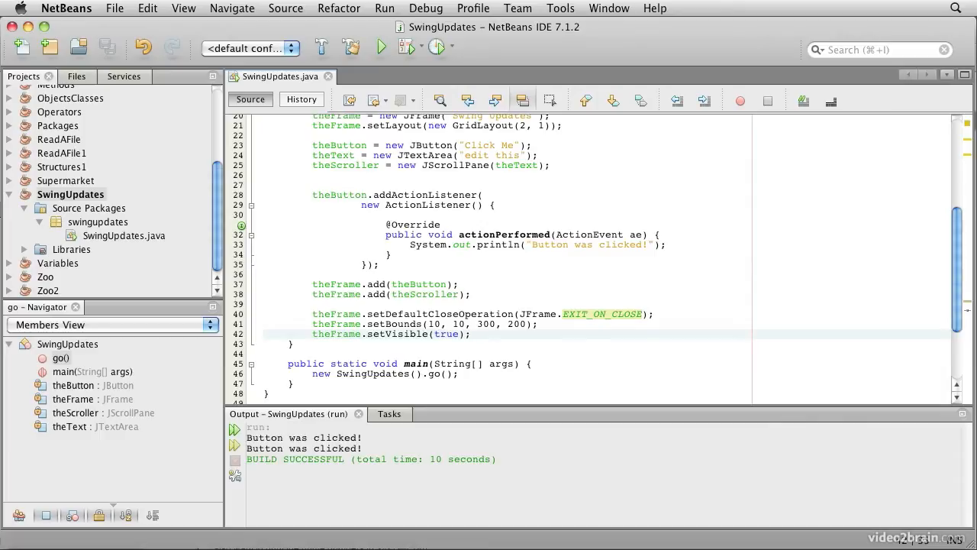
left_click(470, 333)
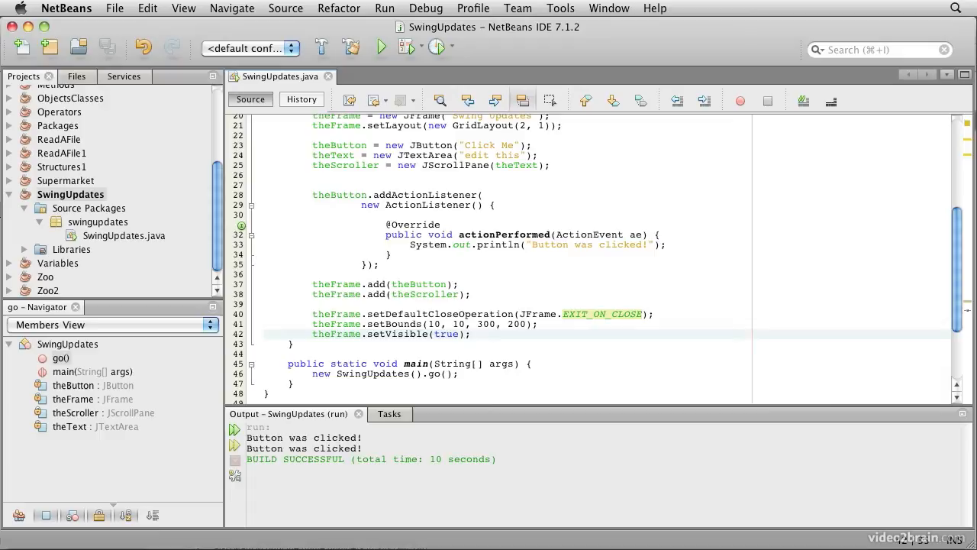
left_click(471, 334)
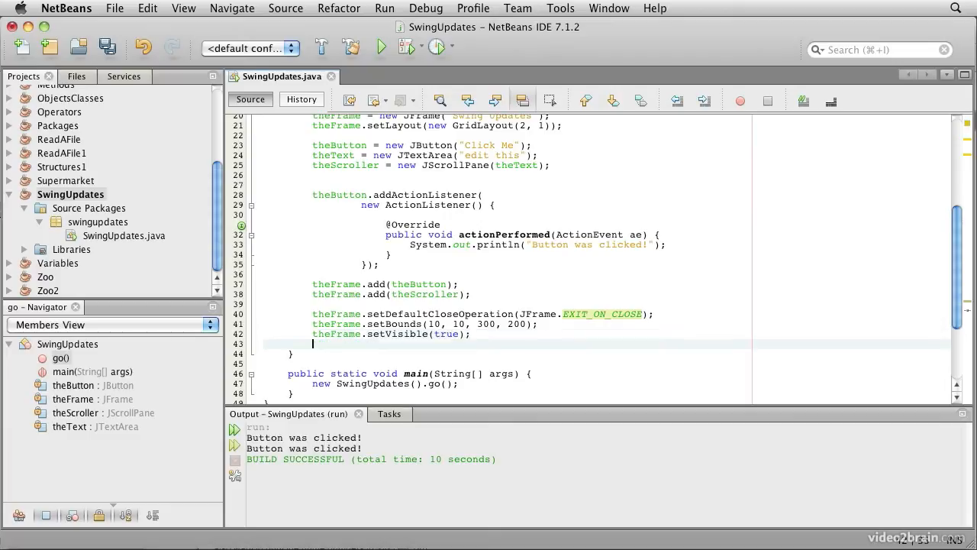
Step: Print Thread.currentThread().getName() after setVisible and in the click handler, then save
type("System.out.println(\"Main thread name is: \" + Thread.currentThread().getName());")
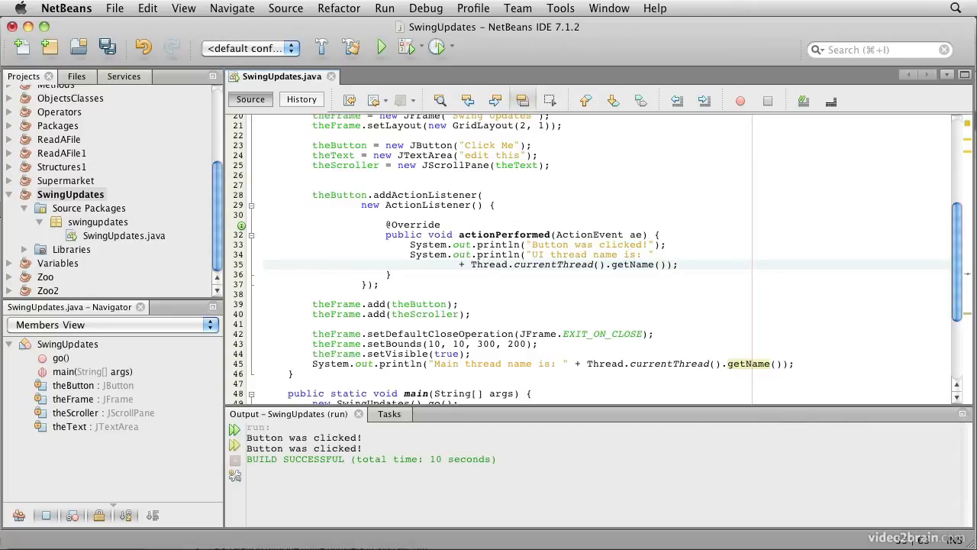
left_click(679, 264)
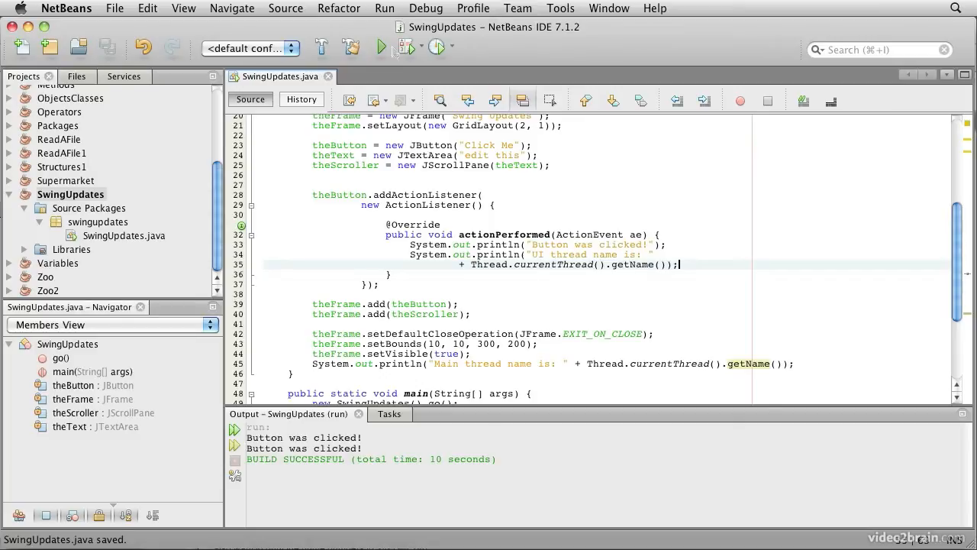
Step: Run the app and click Click Me, showing main and AWT-EventQueue-0 thread names
left_click(381, 47)
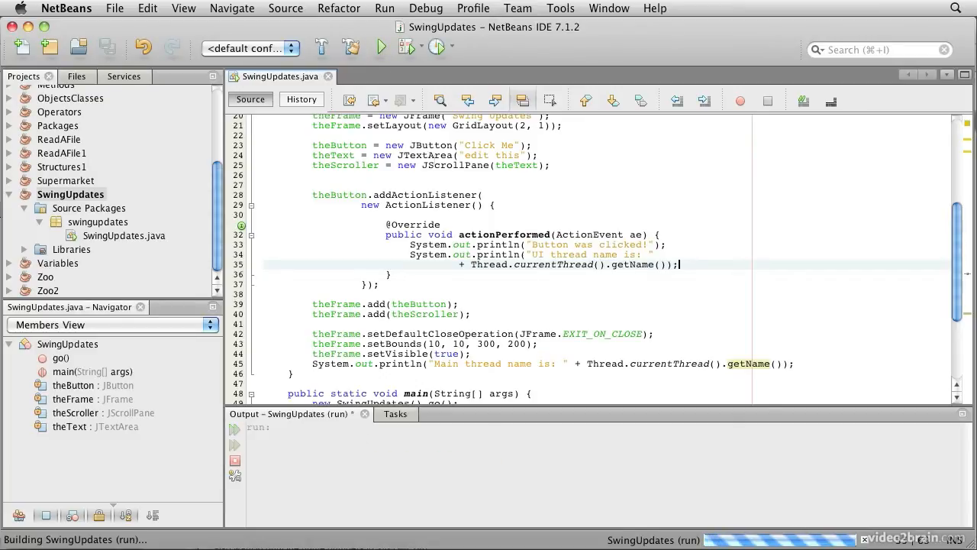
left_click(380, 47)
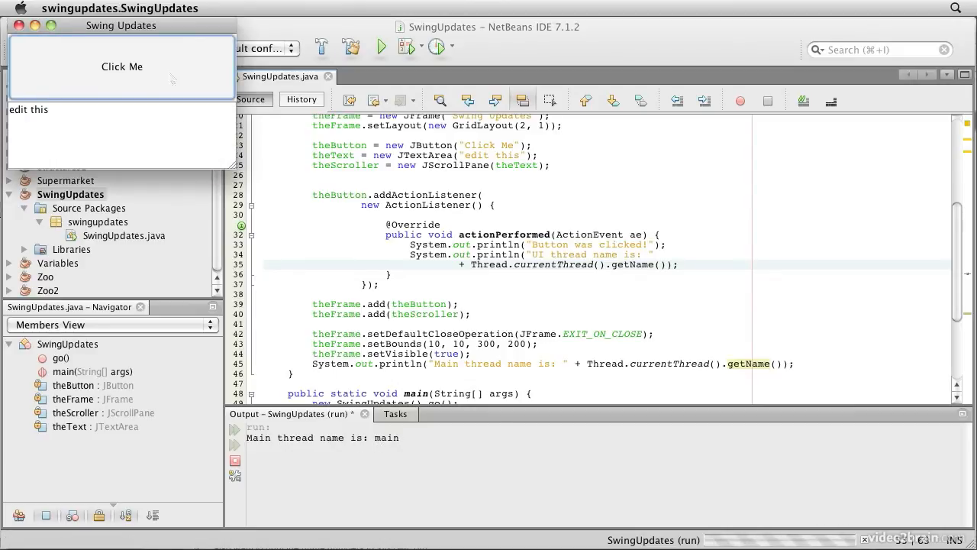
left_click(122, 67)
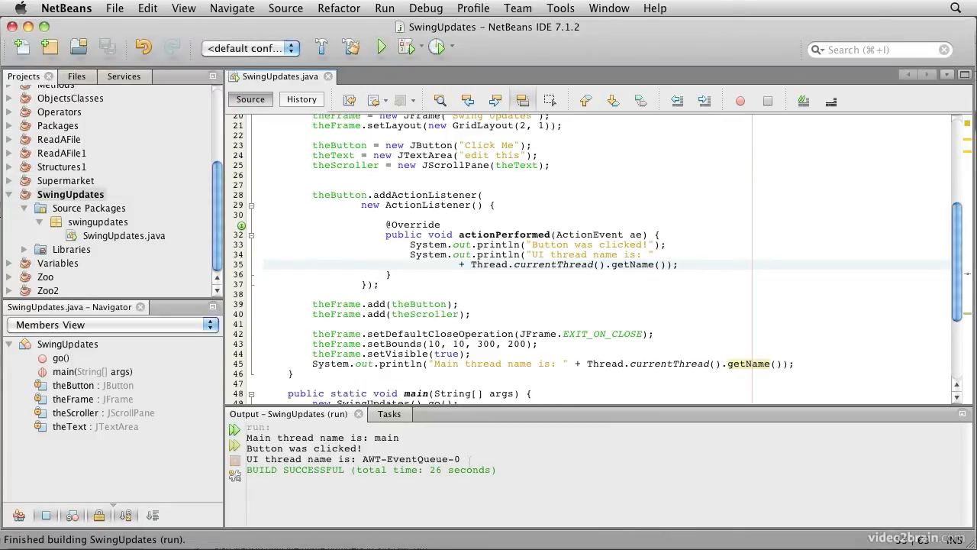
left_click(678, 264)
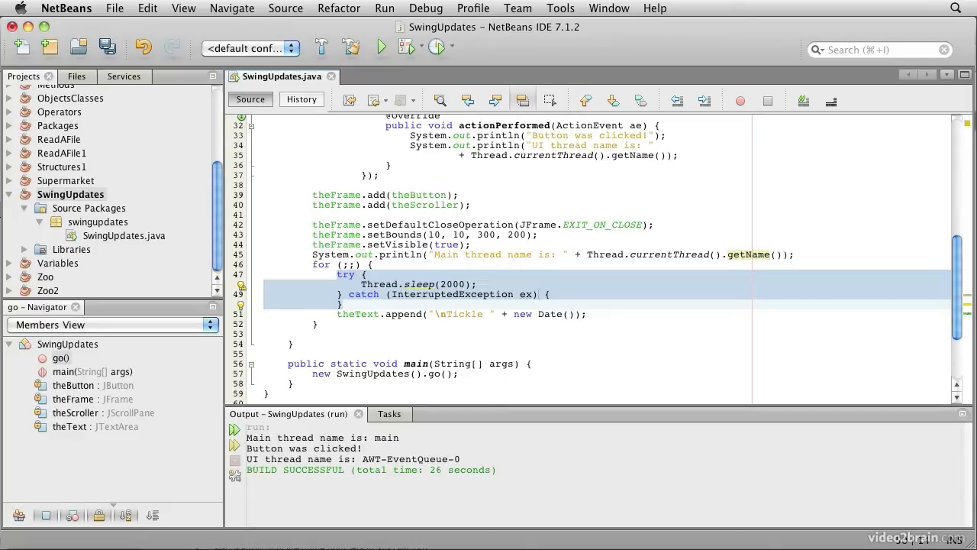
Step: Add a for(;;) loop with try-wrapped Thread.sleep(2000) appending 'Tickle' plus the date
left_click(342, 304)
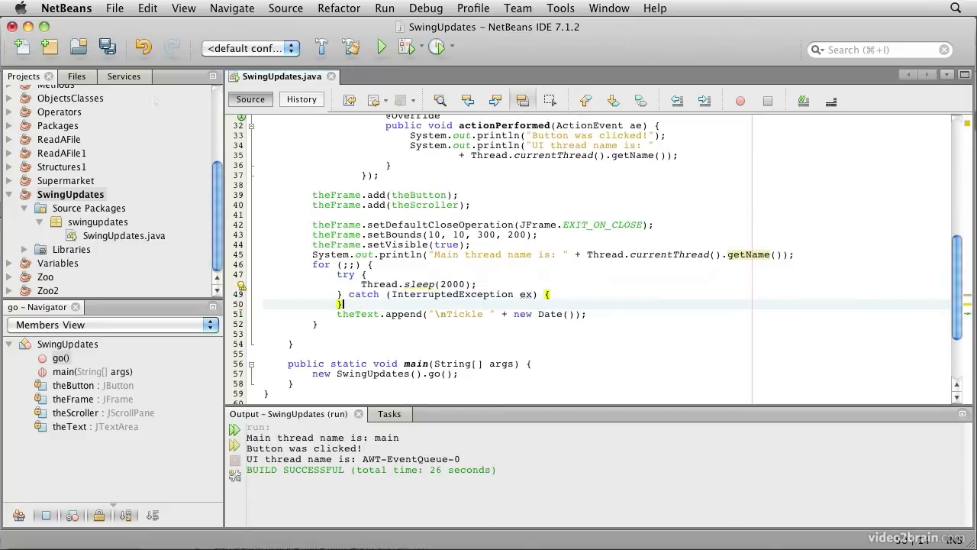
Step: Run the ticking-loop version, close it, and insert a blank line before the Tickle append
left_click(380, 47)
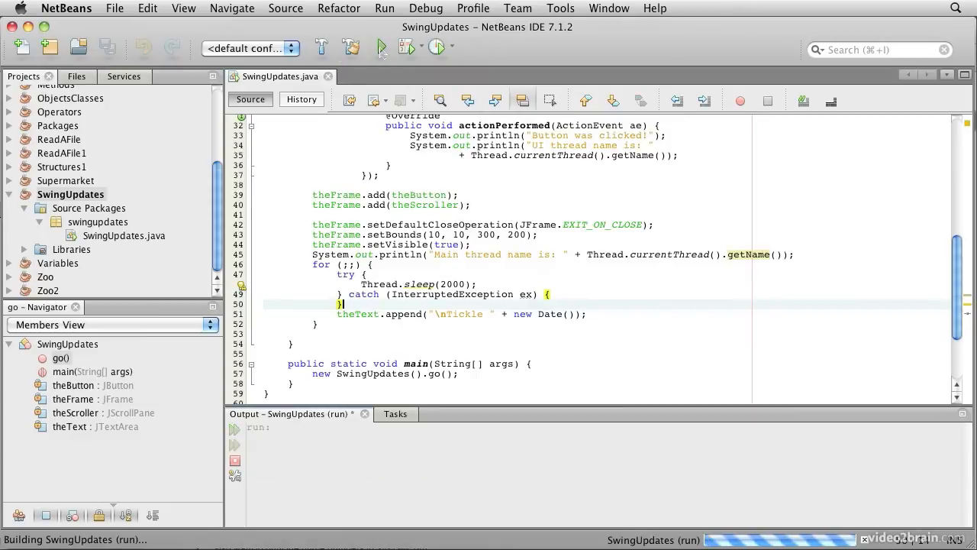
left_click(381, 47)
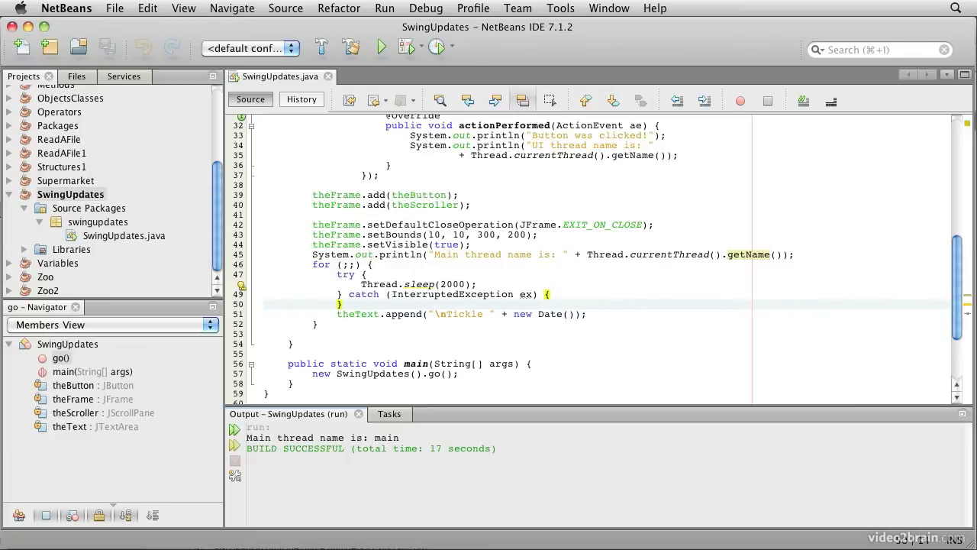
left_click(342, 303)
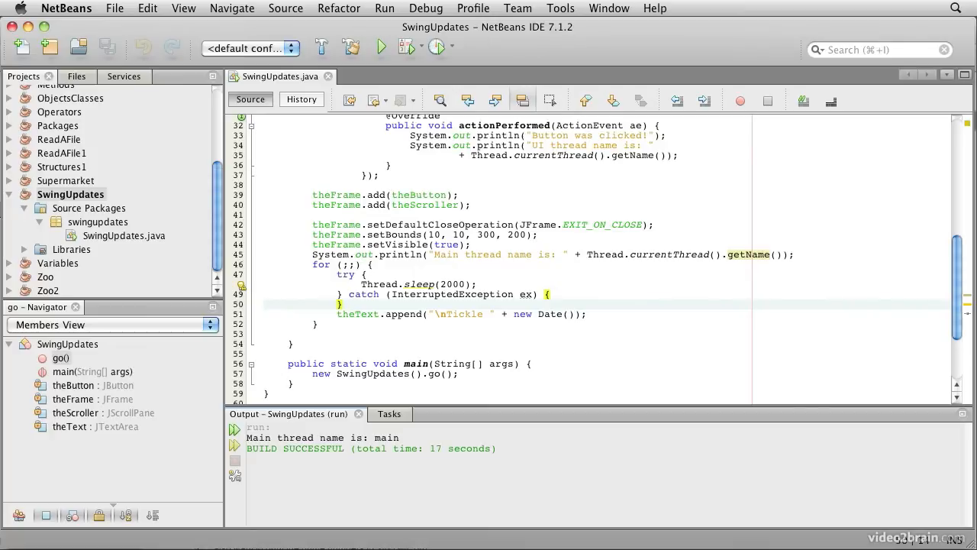
left_click(342, 304)
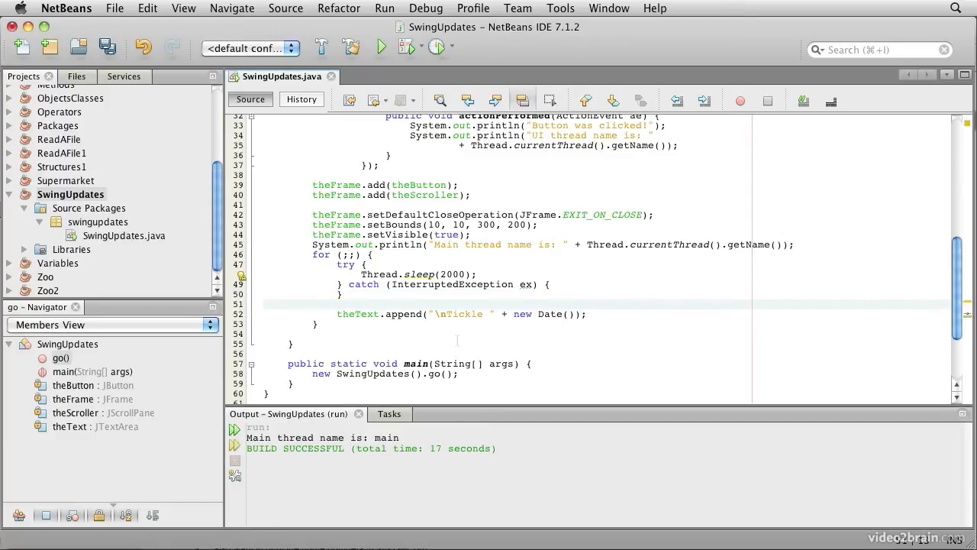
Step: Insert new Runnable() {} before the append and implement its run() stub
type("new Ru")
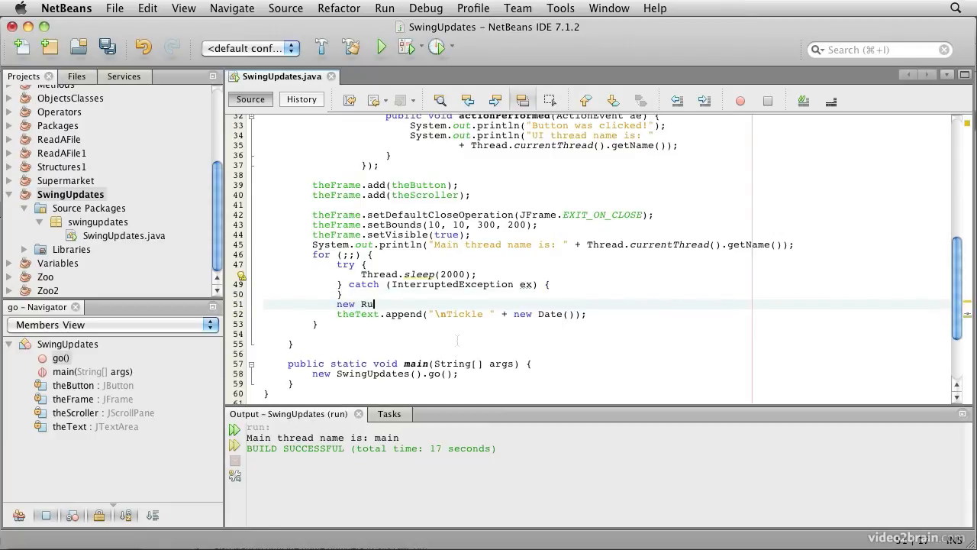
type("nnable()")
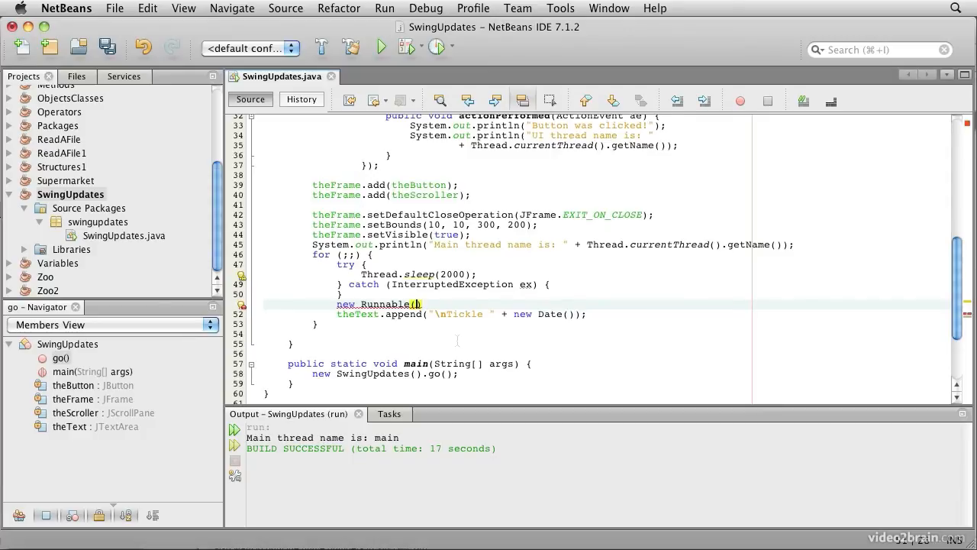
type("{}")
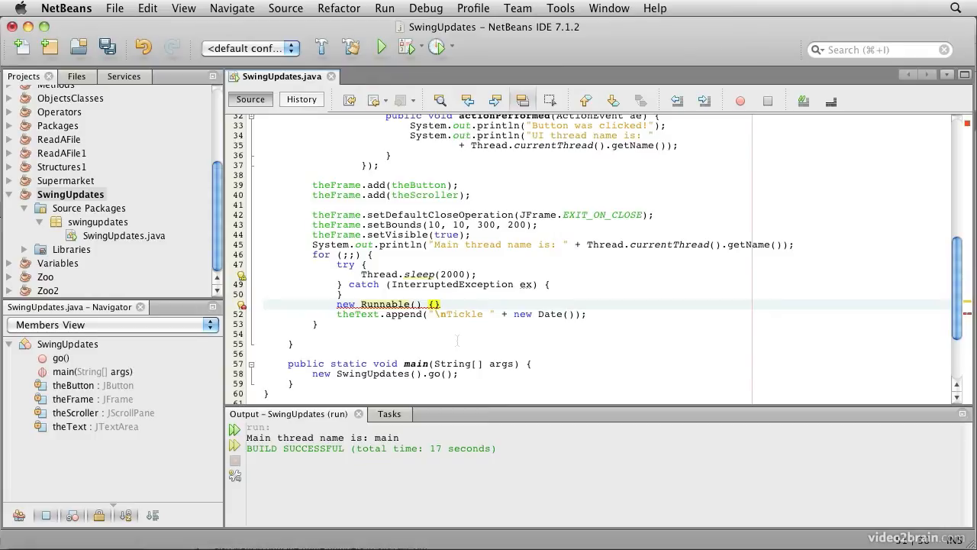
left_click(242, 304)
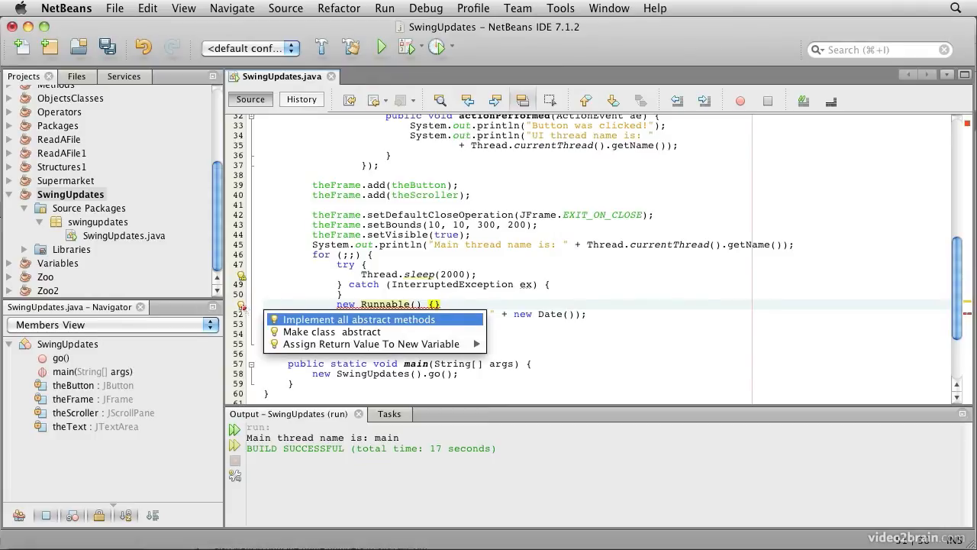
left_click(354, 319)
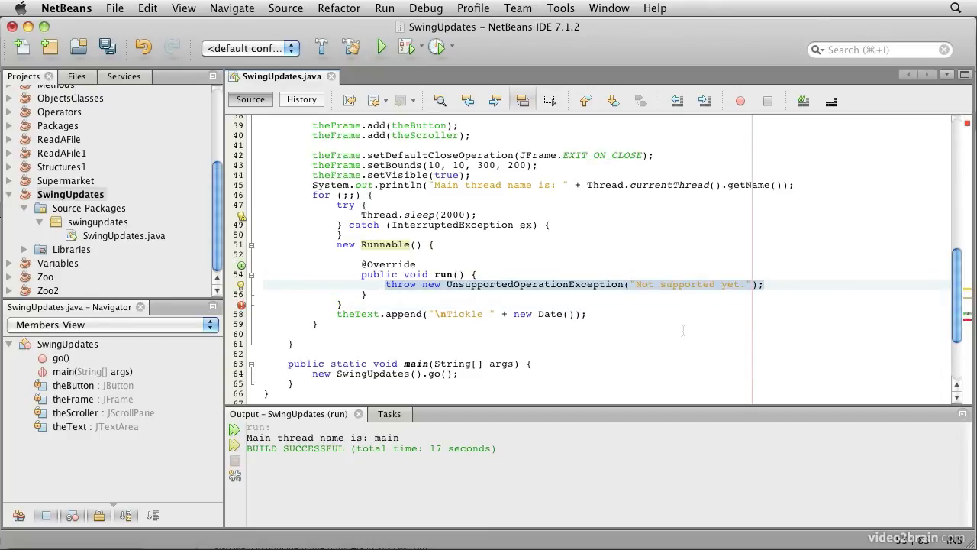
Step: Move the Tickle append into run() of a Runnable passed to SwingUtilities.invokeLater
key("Delete")
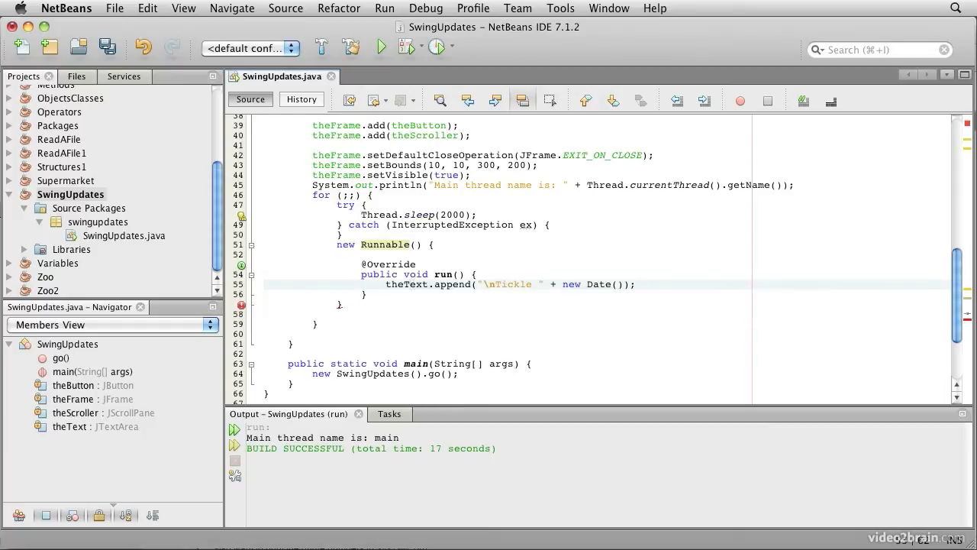
left_click(336, 244)
type("SwingUtilities.invokeLater(")
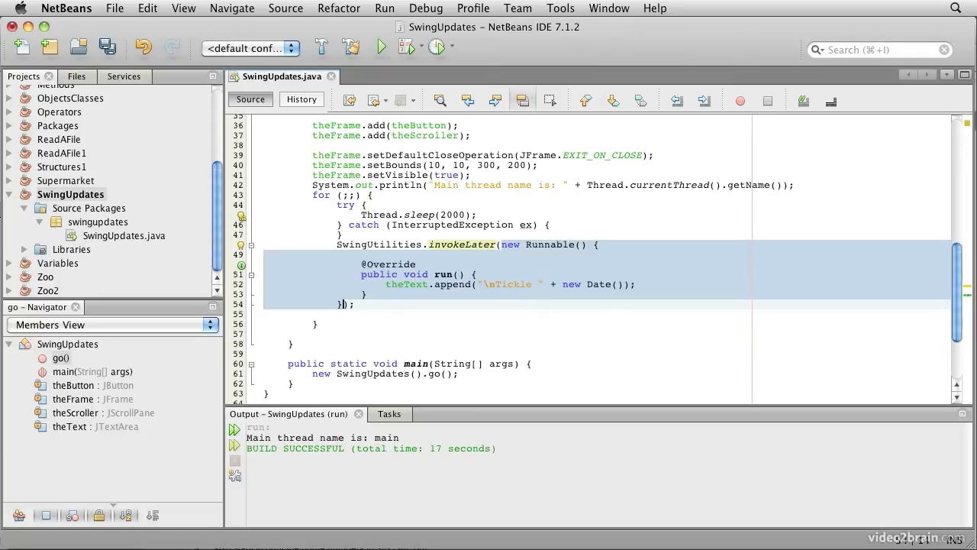
left_click(444, 274)
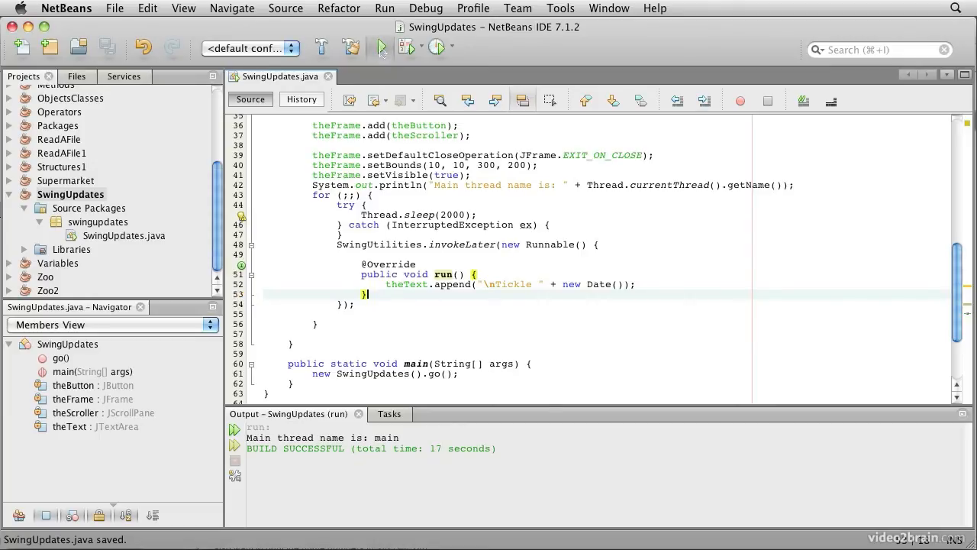
Step: Run SwingUpdates, click Click Me while Tickle lines append every two seconds, then quit
left_click(381, 47)
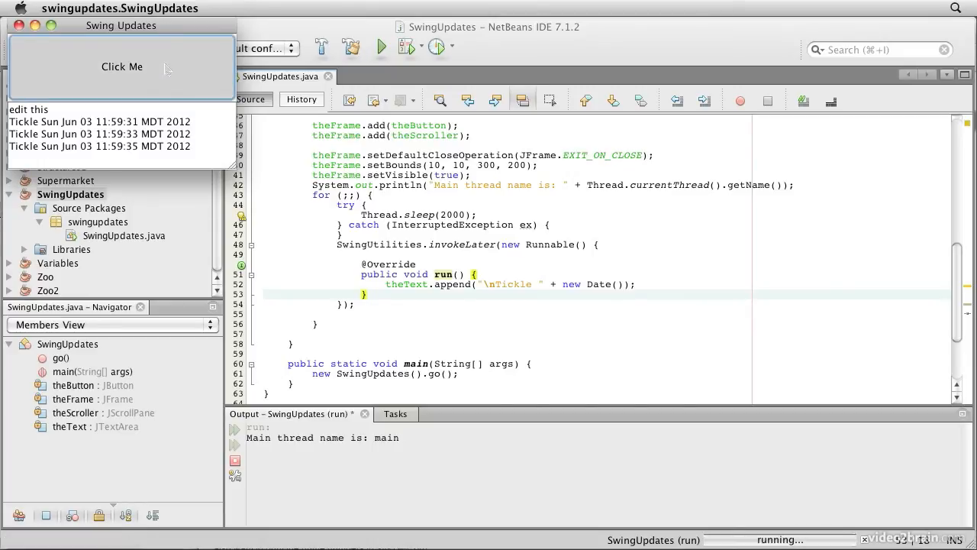
left_click(121, 66)
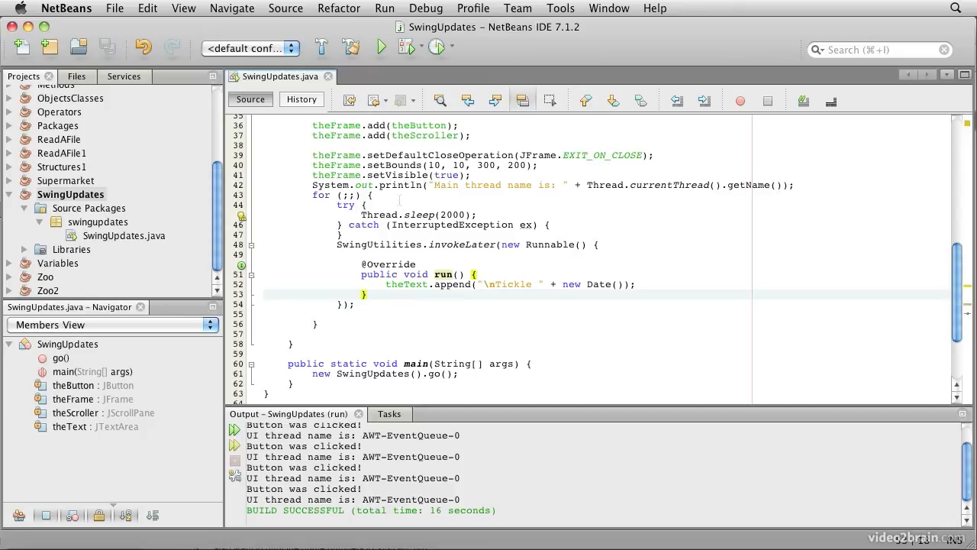
left_click(367, 293)
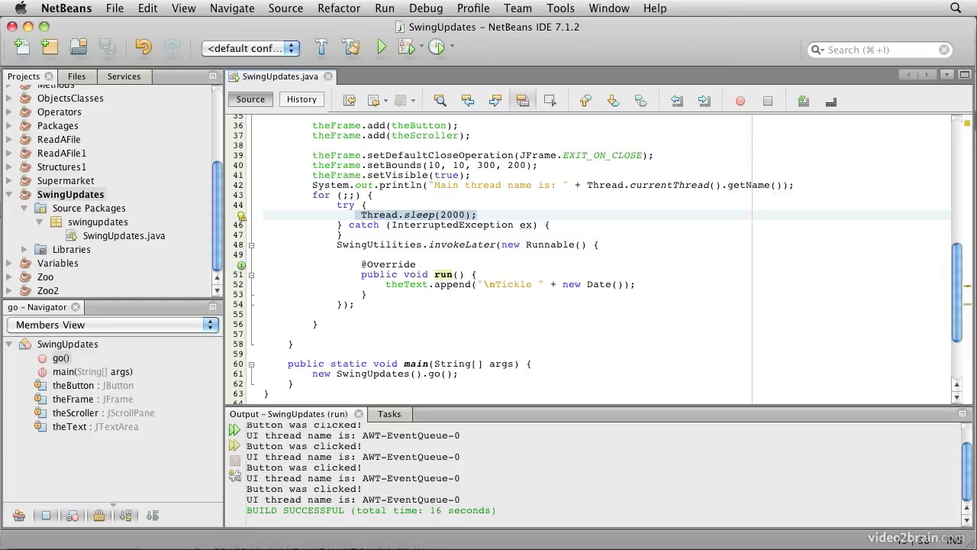
Step: Make actionPerformed print 'Starting...!', create 50000000 Dates, print 'Done...!', and save
scroll("up", 3)
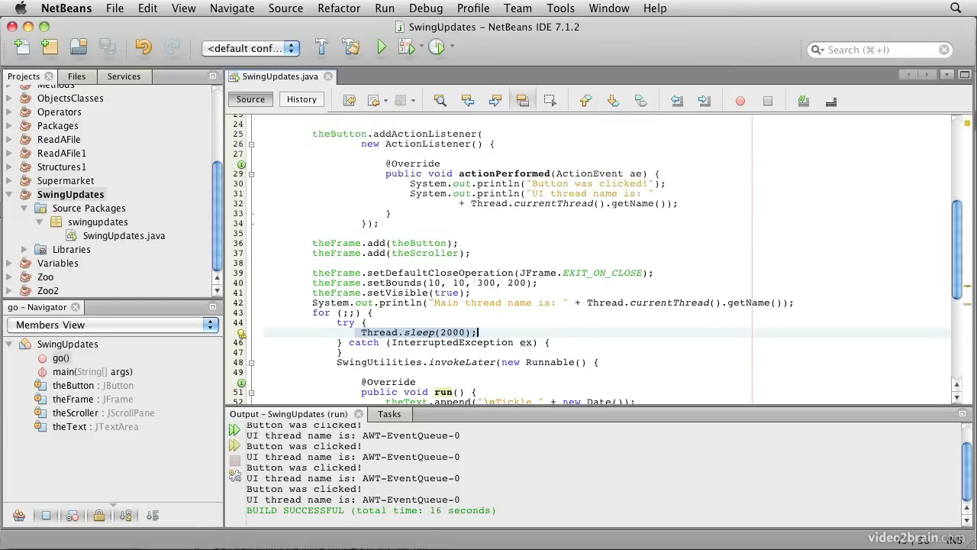
scroll("up", 3)
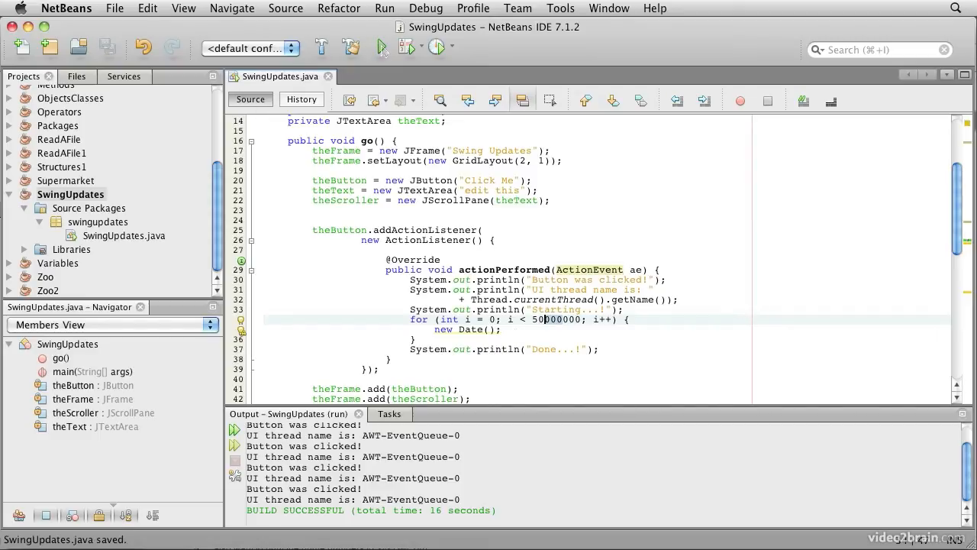
Step: Run the app, click Click Me twice as Tickle timestamps freeze until Done, then close
left_click(380, 48)
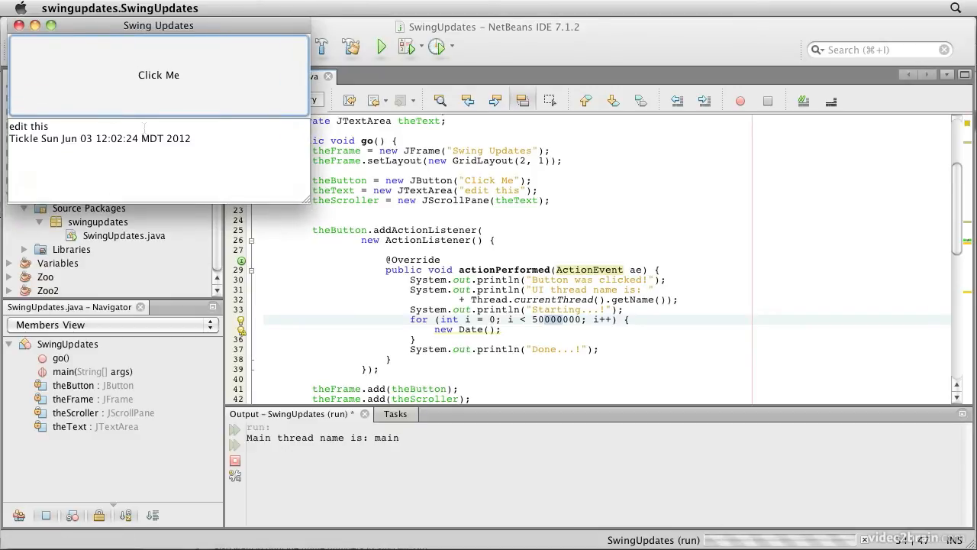
left_click(159, 74)
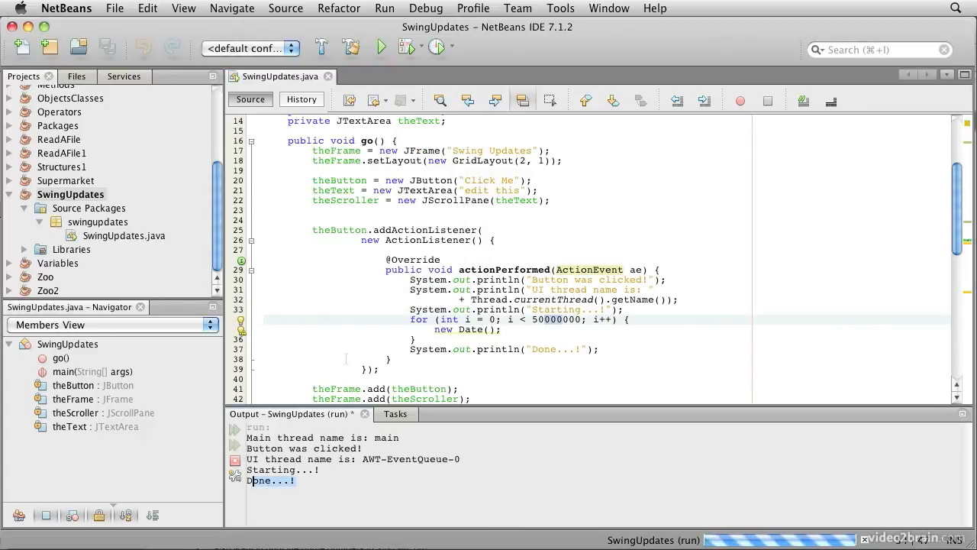
left_click(235, 95)
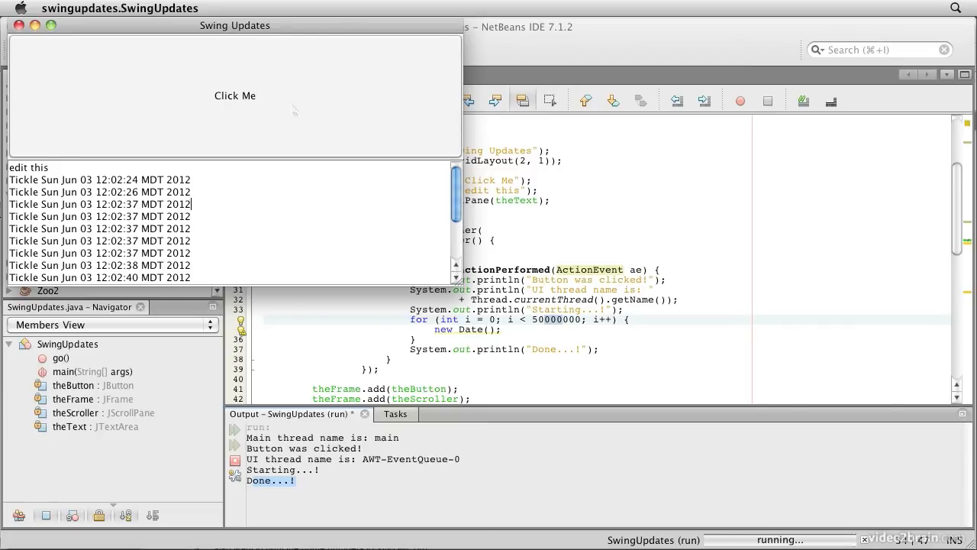
left_click(235, 95)
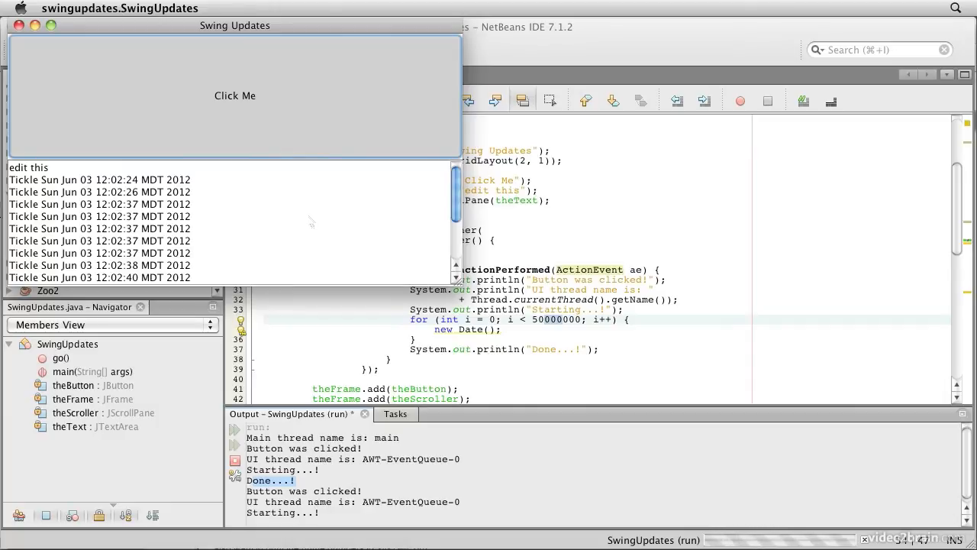
left_click(235, 96)
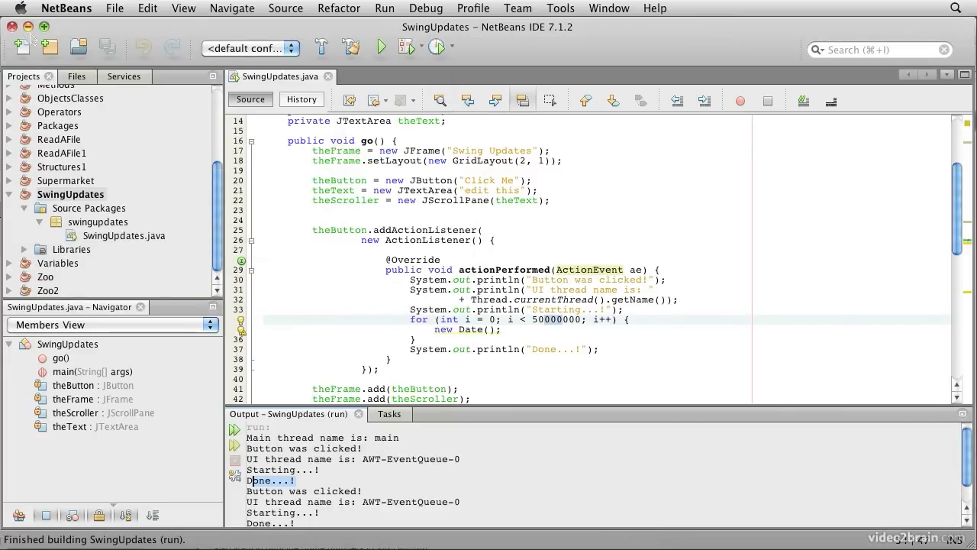
mouse_move(389, 414)
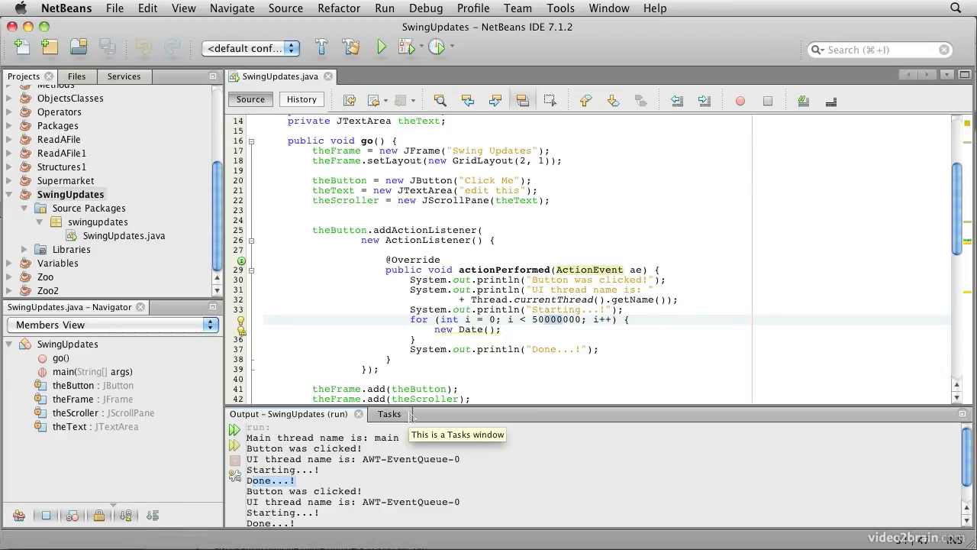
mouse_move(390, 413)
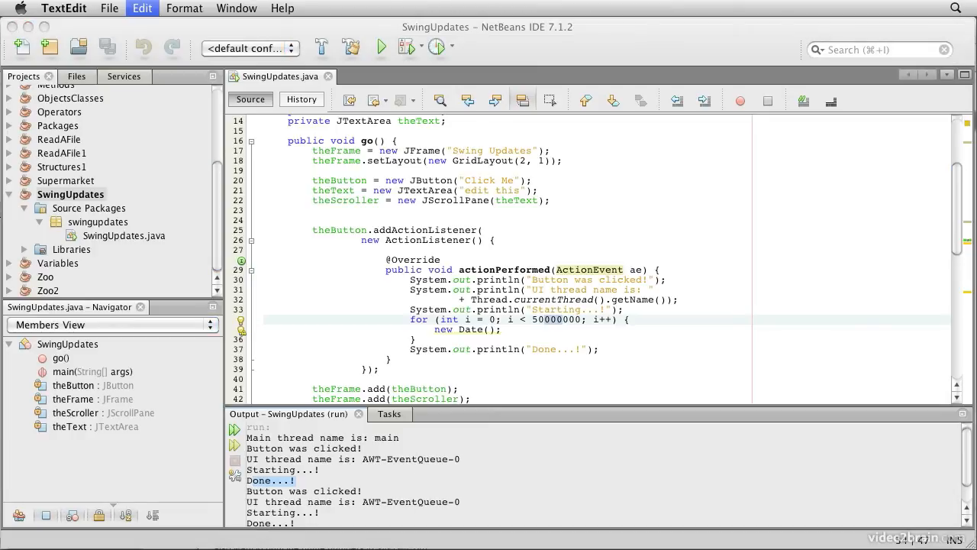
Step: Highlight the SwingWorker code, doInBackground, the thread-name printout, and the background loop
left_click_drag(411, 309, 599, 349)
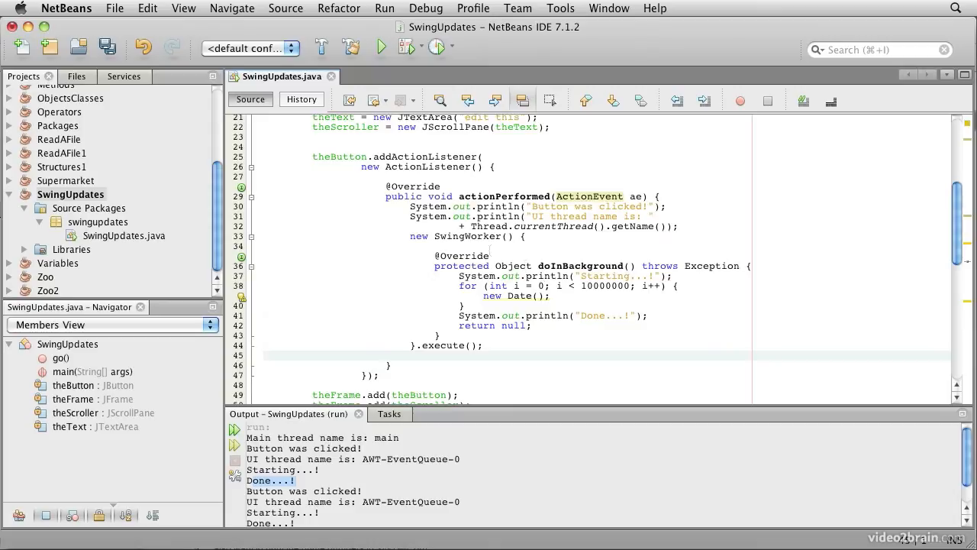
left_click(492, 235)
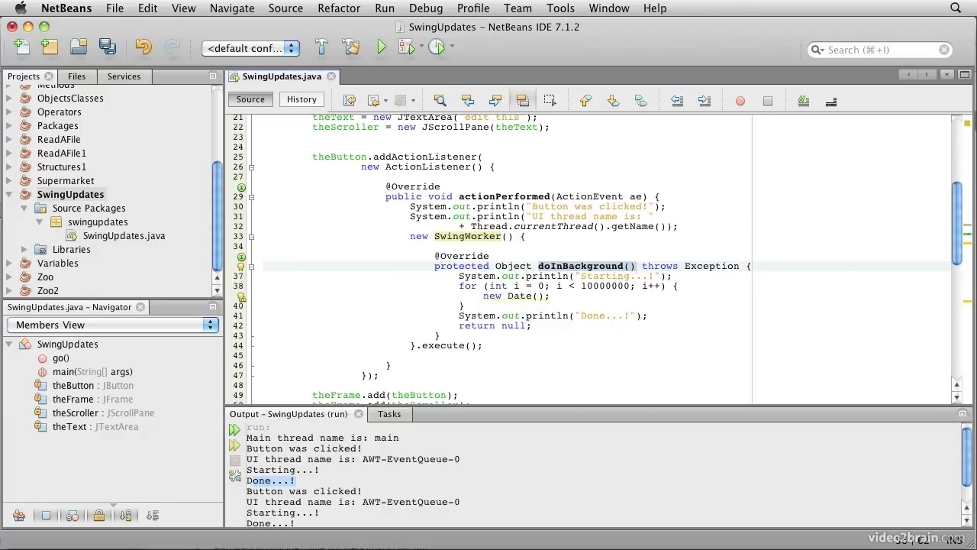
double_click(512, 266)
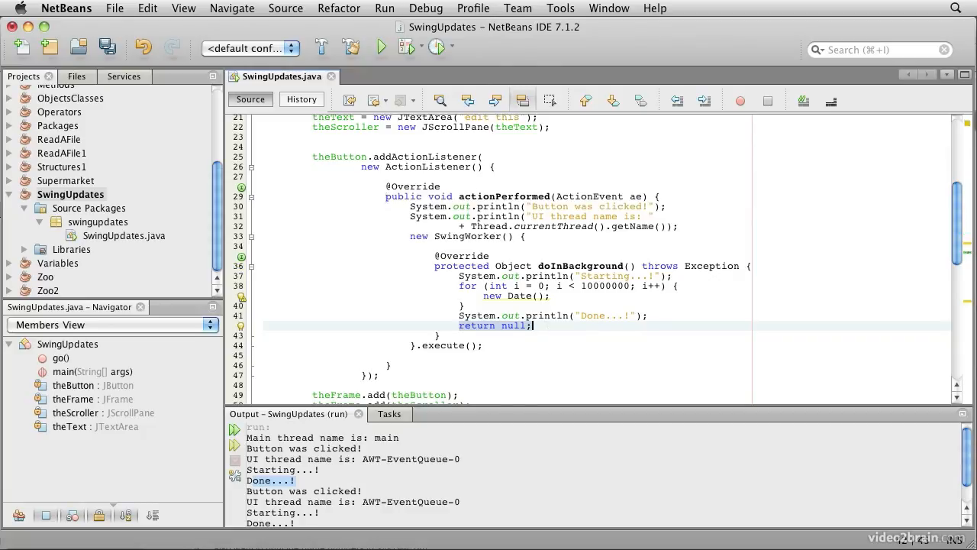
left_click(649, 216)
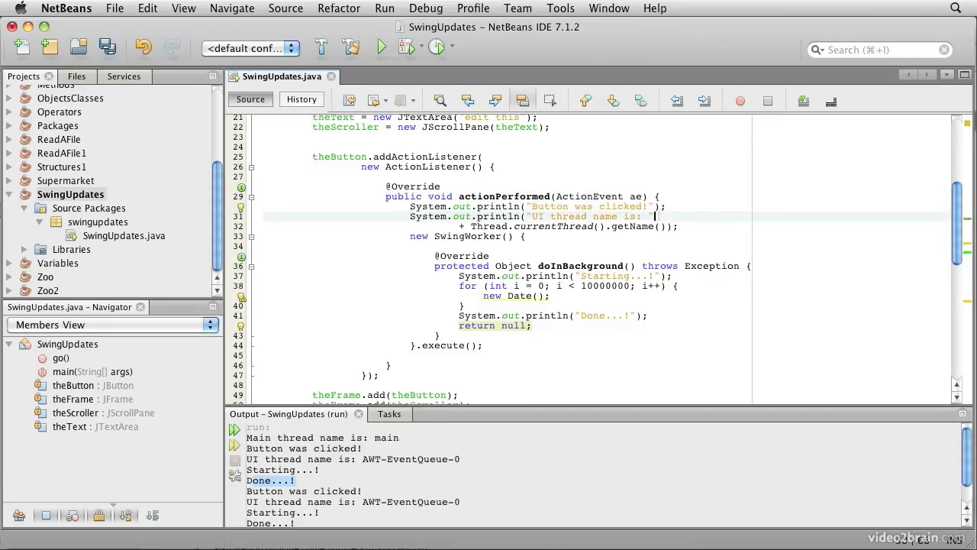
double_click(589, 206)
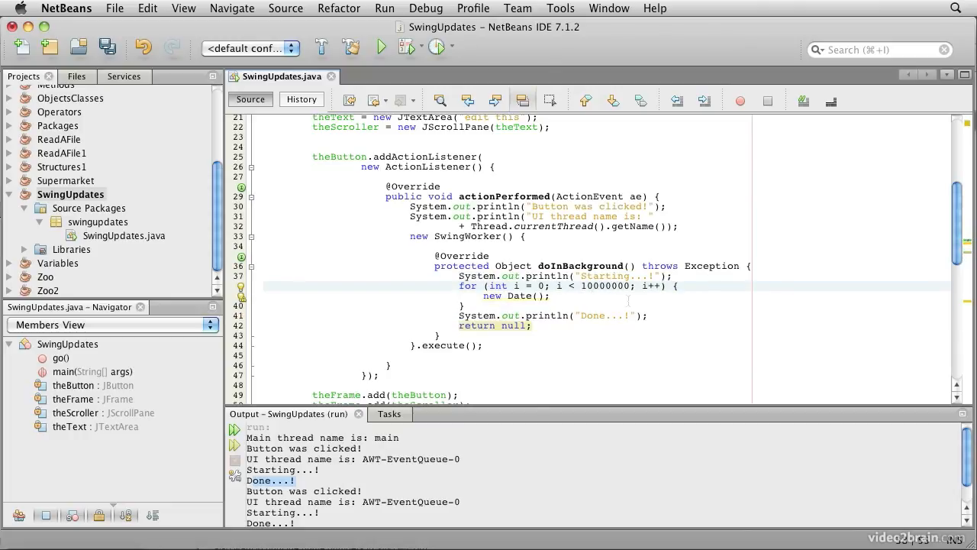
Step: Change the SwingWorker loop count from 10000000 to 5000000 and rerun the program
left_click(584, 286)
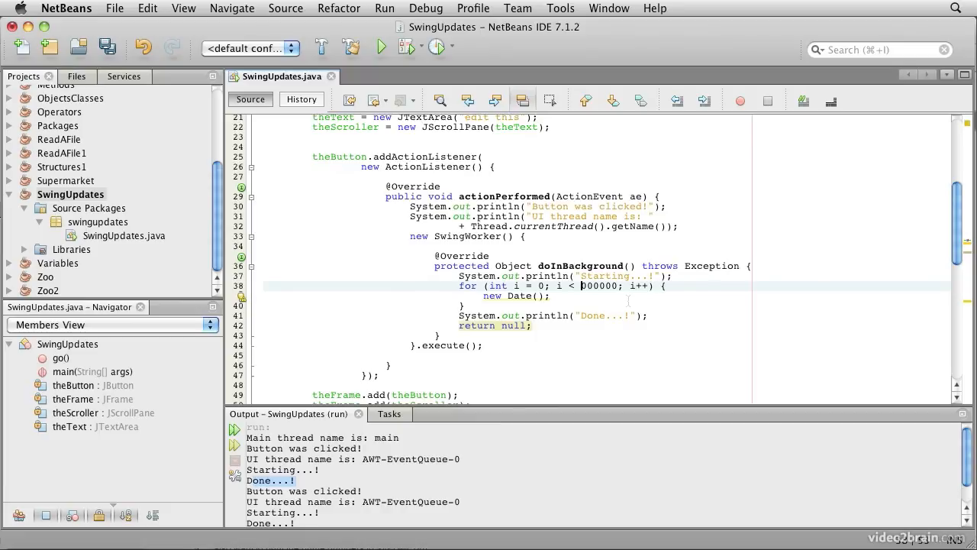
type("5")
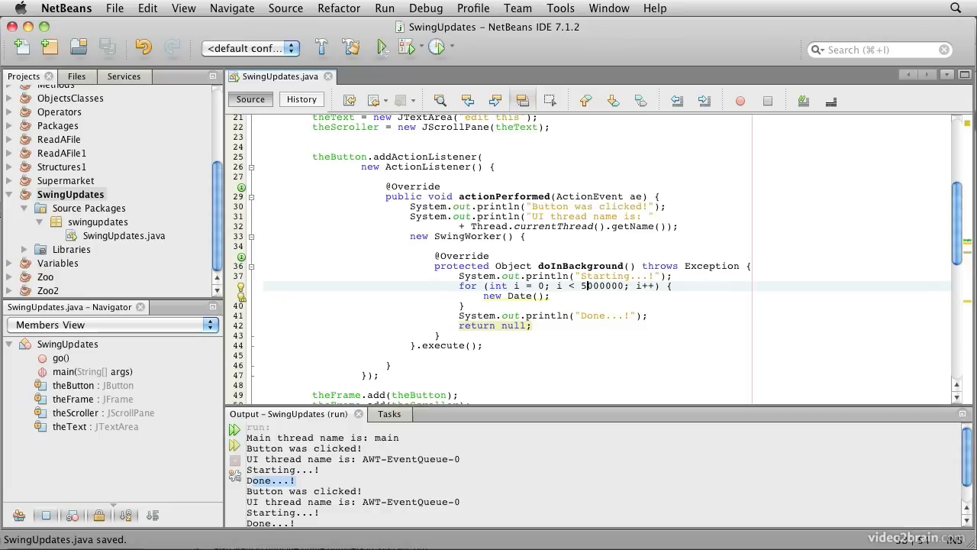
left_click(382, 47)
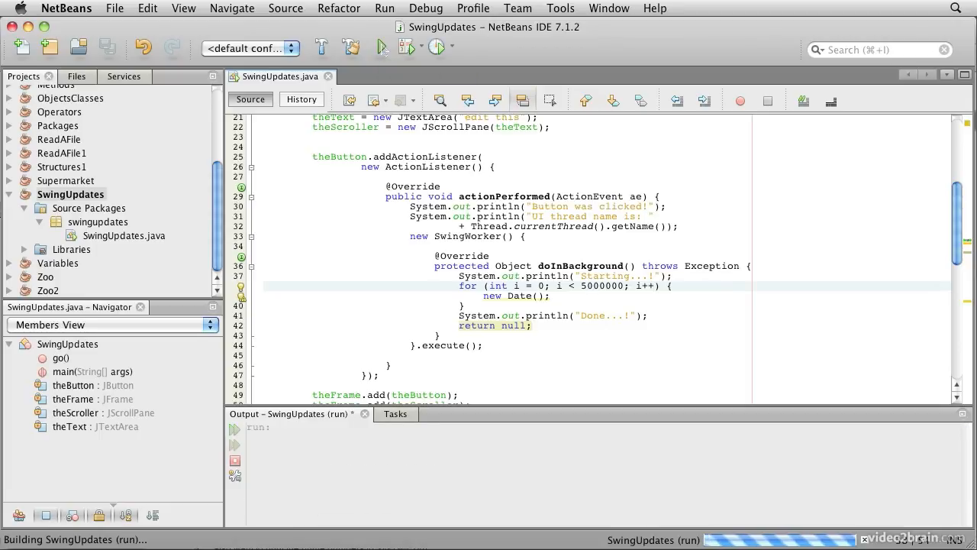
left_click(381, 47)
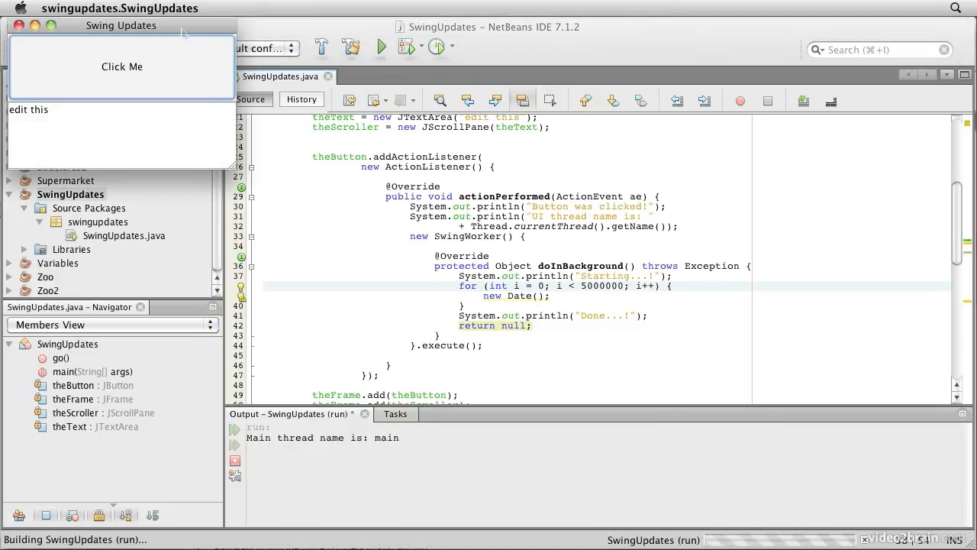
Step: Press Click Me four times in Swing Updates, confirming Tickle keeps updating
left_click(121, 67)
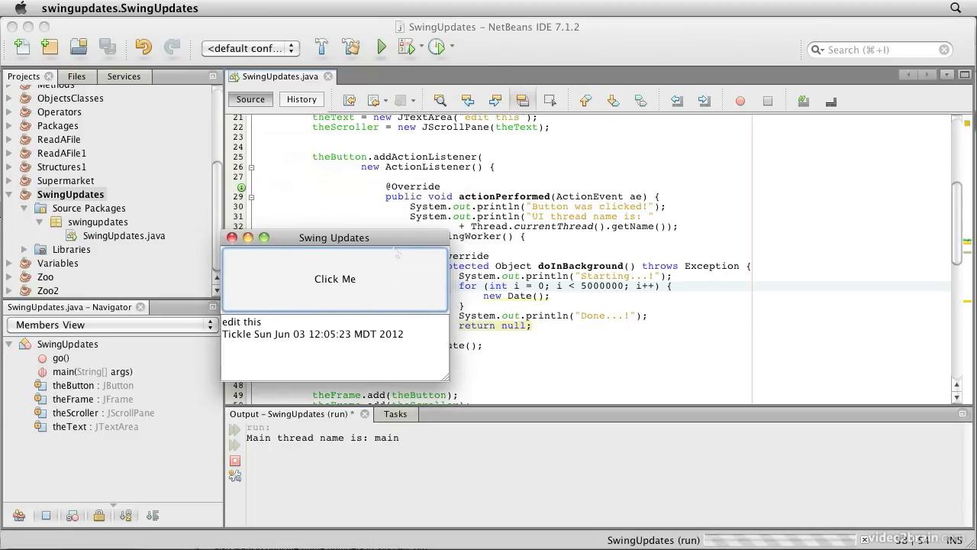
left_click(334, 279)
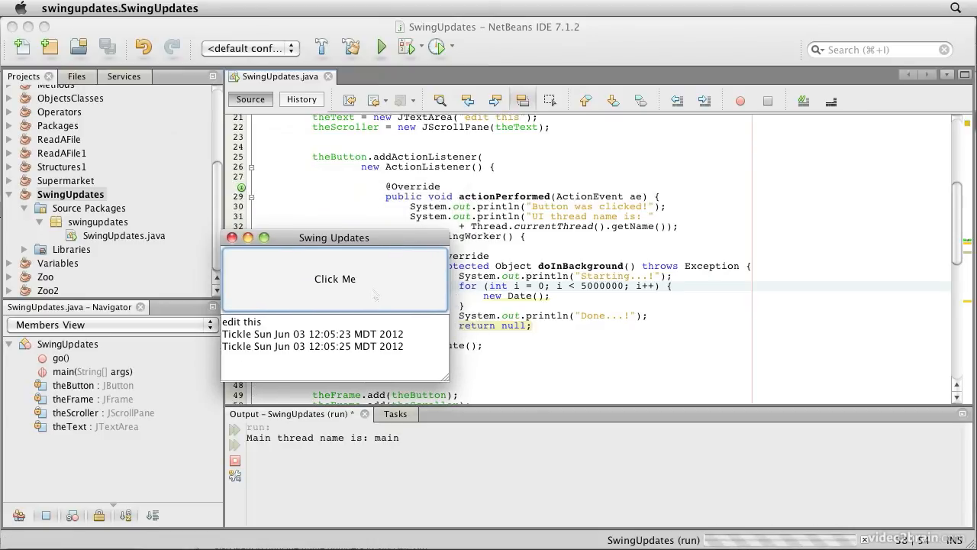
left_click(334, 277)
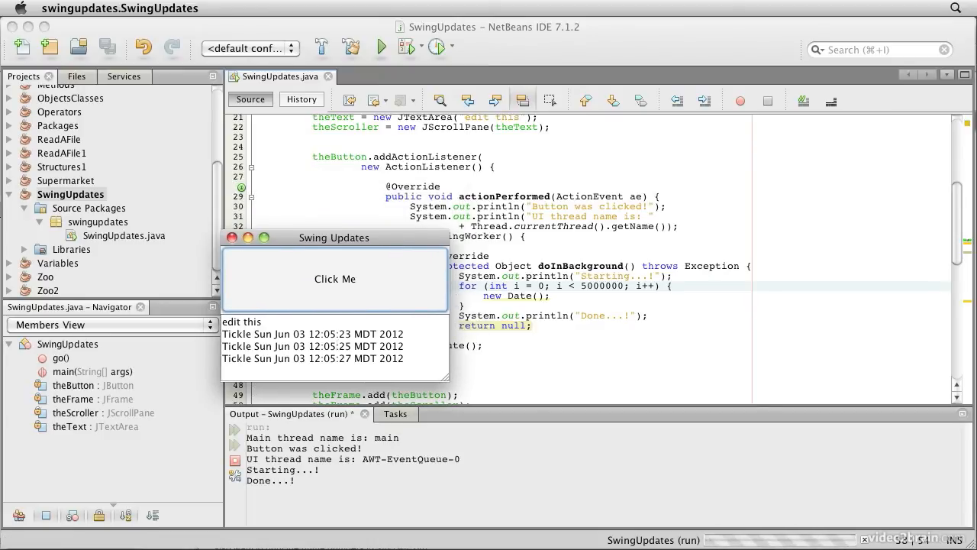
left_click(334, 279)
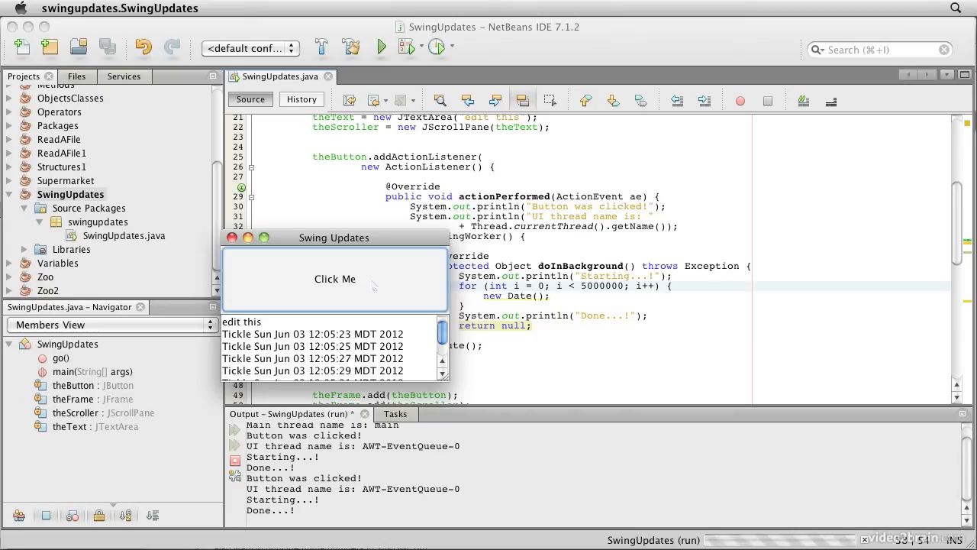
left_click(334, 279)
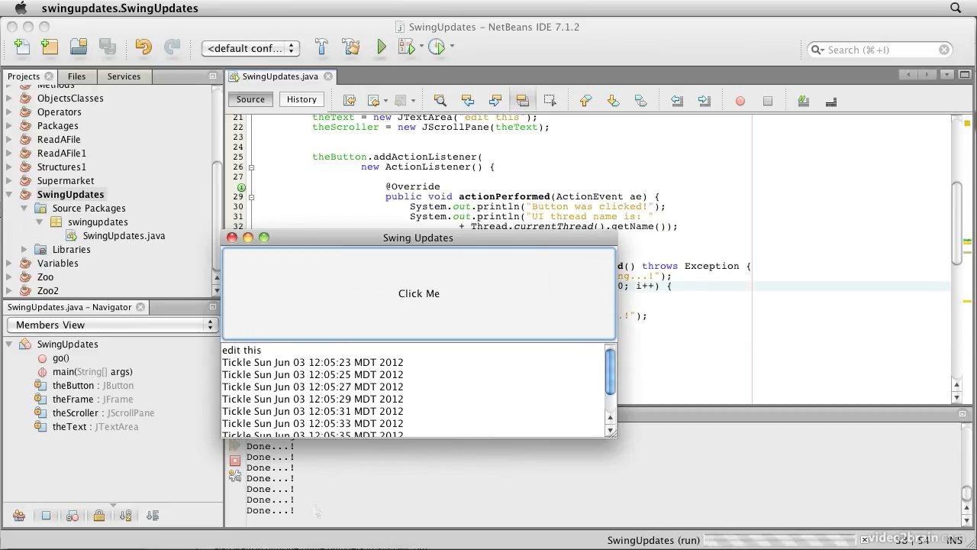
mouse_move(203, 264)
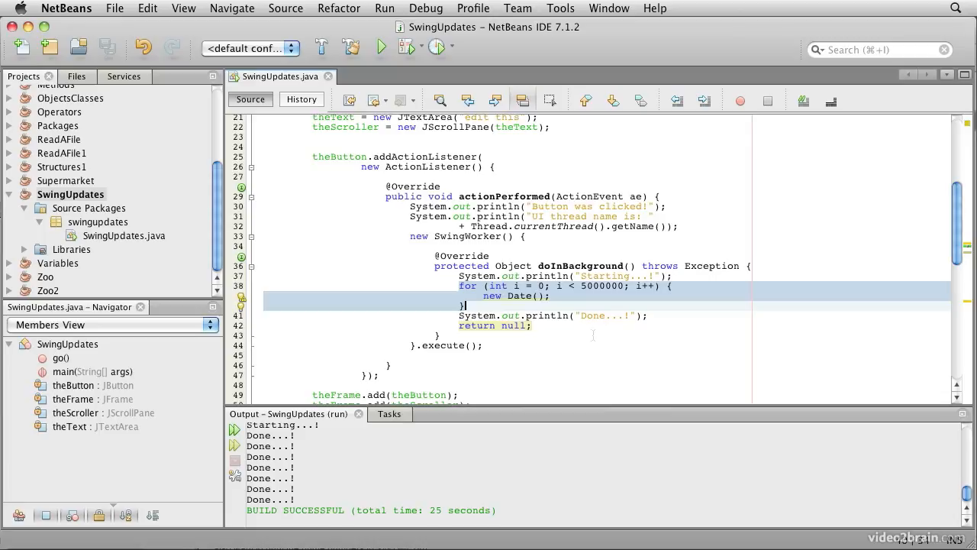
left_click(464, 305)
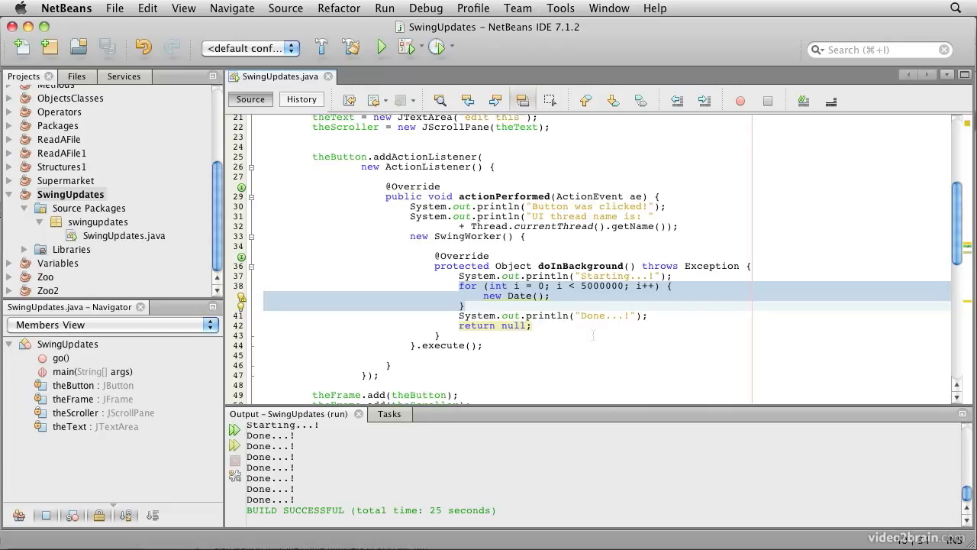
left_click(467, 305)
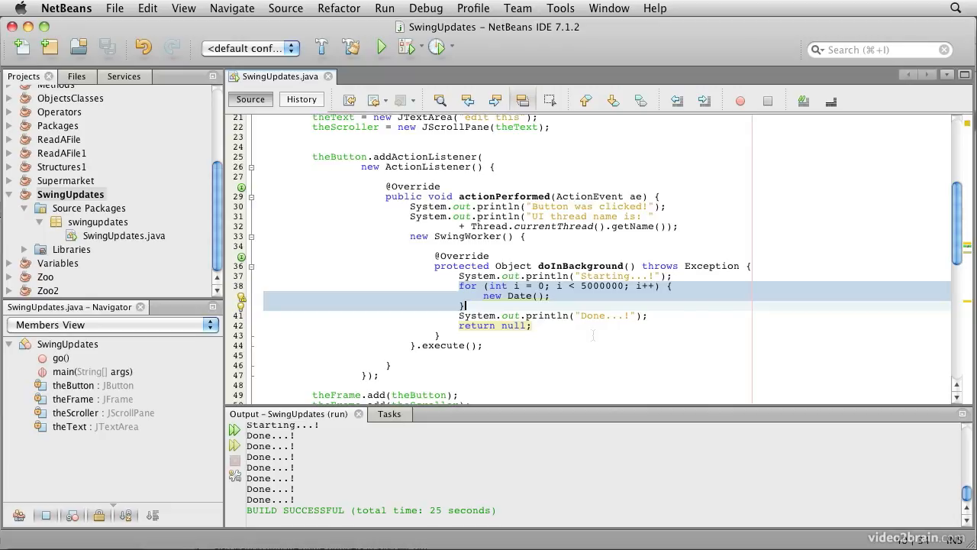